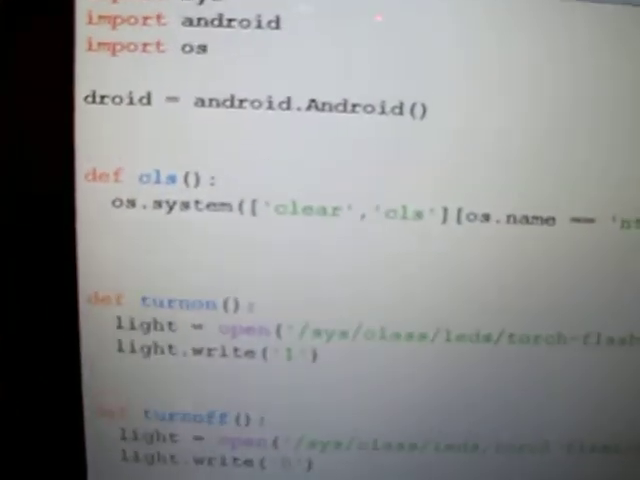
{"action": "scroll", "scroll_direction": "down", "scroll_amount": 3}
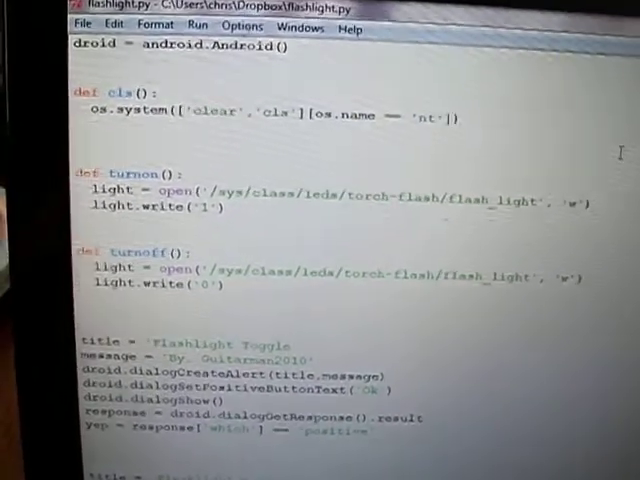
{"action": "scroll", "scroll_direction": "down", "scroll_amount": 3}
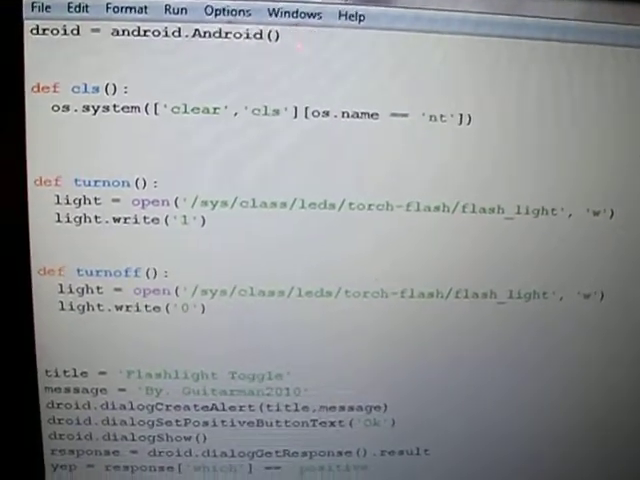
{"action": "scroll", "scroll_direction": "down", "scroll_amount": 3}
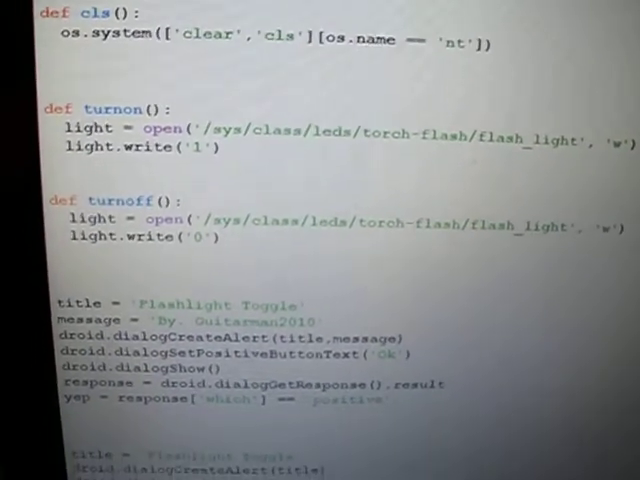
{"action": "scroll", "scroll_direction": "down", "scroll_amount": 3}
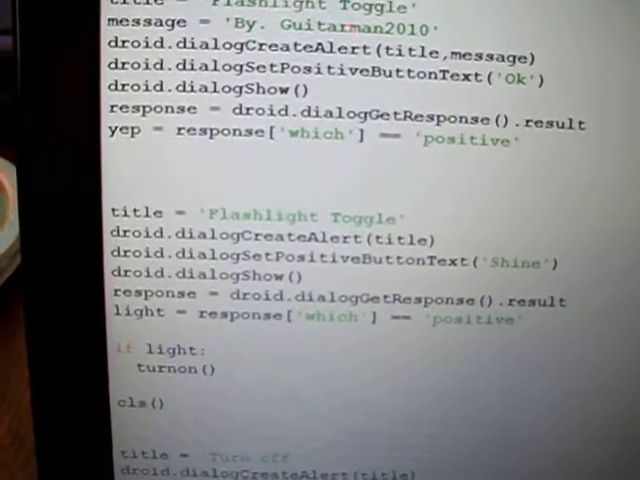
{"action": "scroll", "scroll_direction": "down", "scroll_amount": 3}
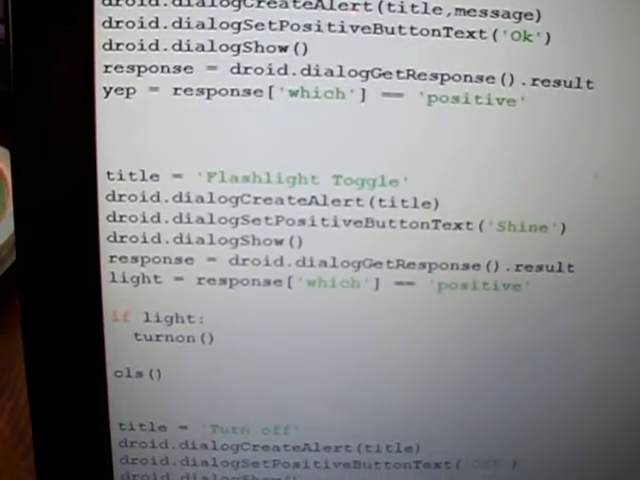
{"action": "scroll", "scroll_direction": "down", "scroll_amount": 3}
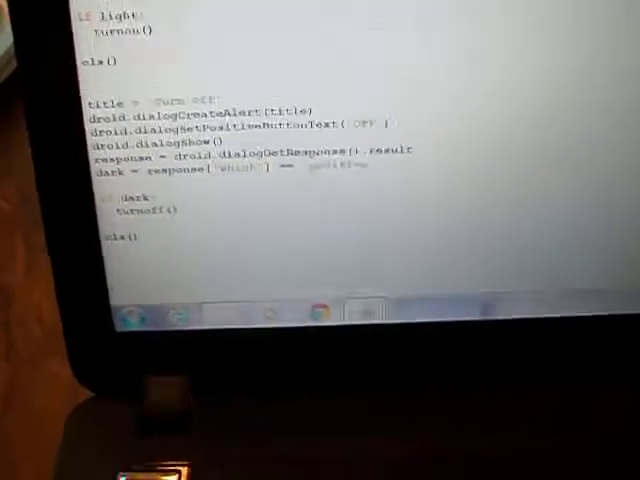